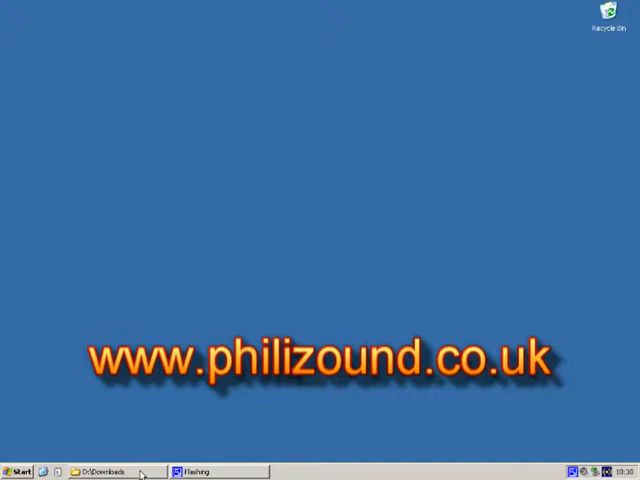
Advance the Sequetron Setup wizard, accepting the licence and default install and start menu folders.
{"action": "left_click", "coordinate": [104, 472]}
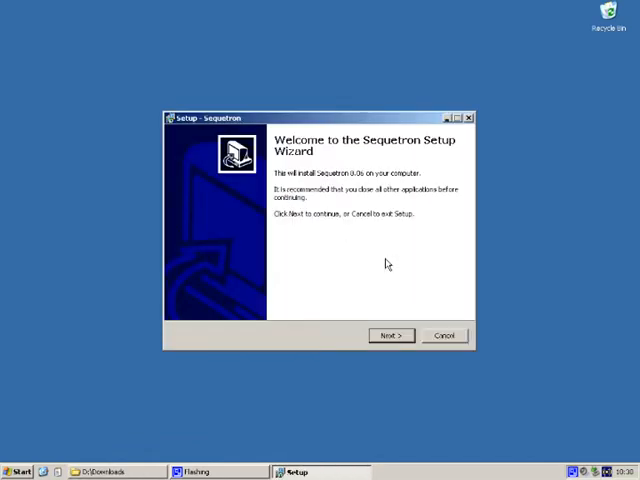
{"action": "left_click", "coordinate": [390, 336]}
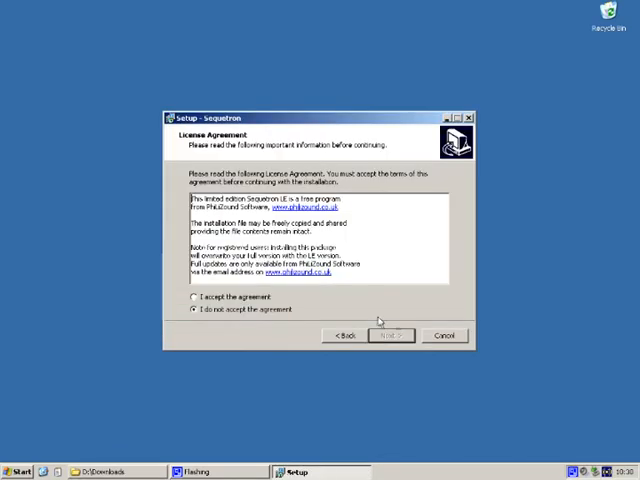
{"action": "left_click", "coordinate": [388, 336]}
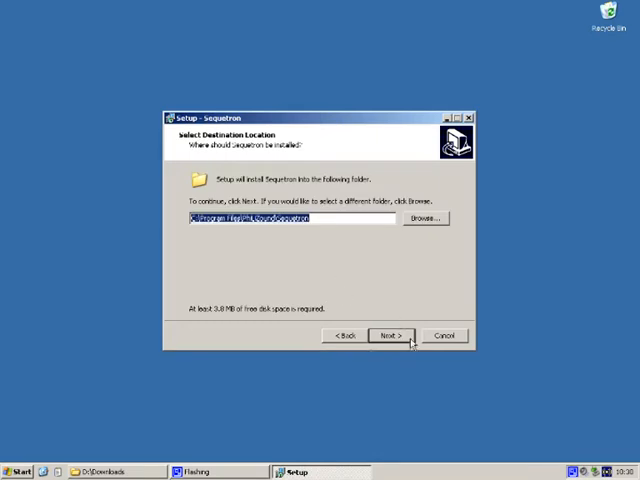
{"action": "left_click", "coordinate": [388, 336]}
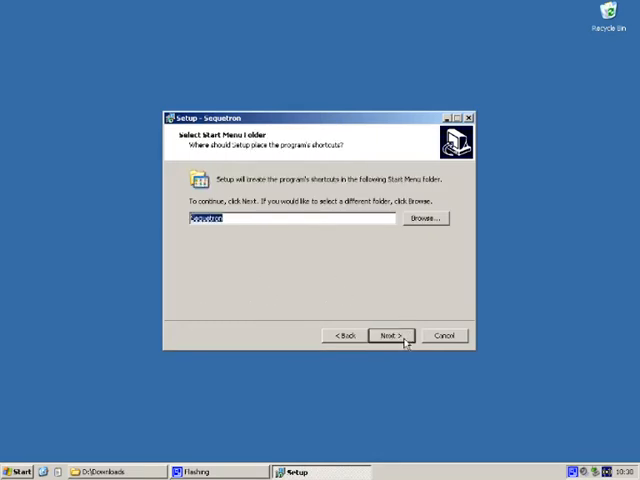
{"action": "left_click", "coordinate": [388, 336]}
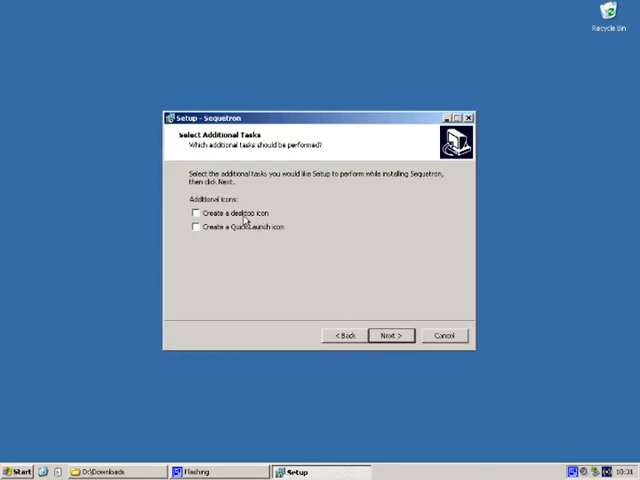
Have a desktop icon created and proceed with the installation.
{"action": "left_click", "coordinate": [196, 212]}
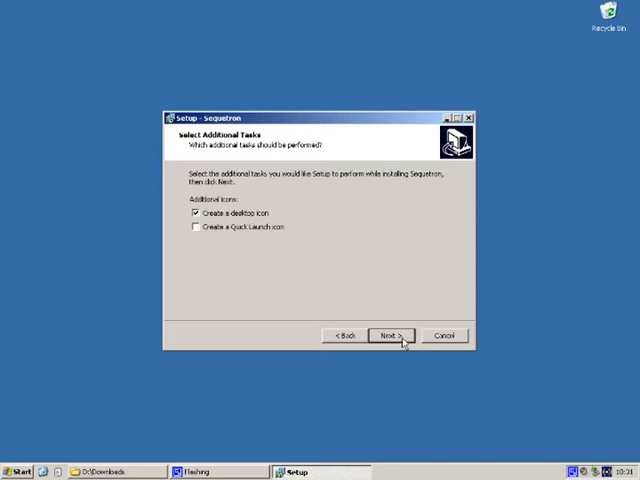
{"action": "left_click", "coordinate": [388, 336]}
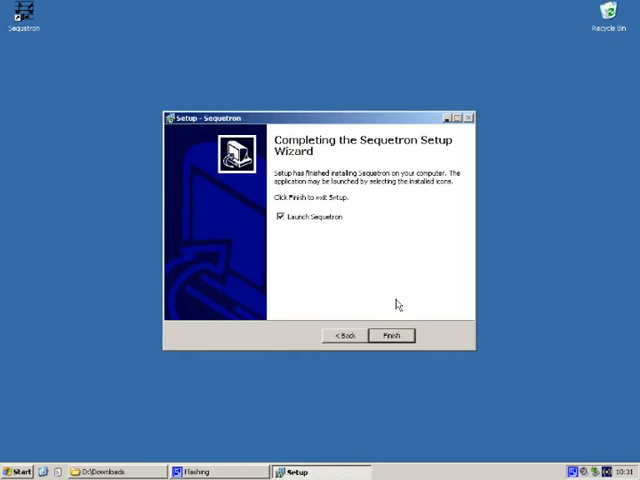
{"action": "mouse_move", "coordinate": [72, 108]}
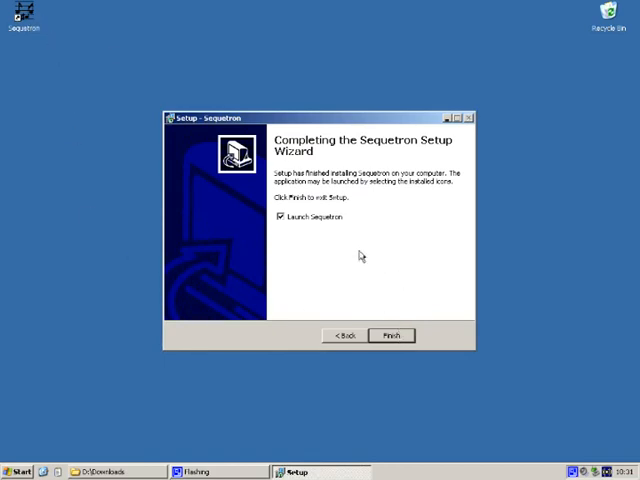
{"action": "mouse_move", "coordinate": [302, 232]}
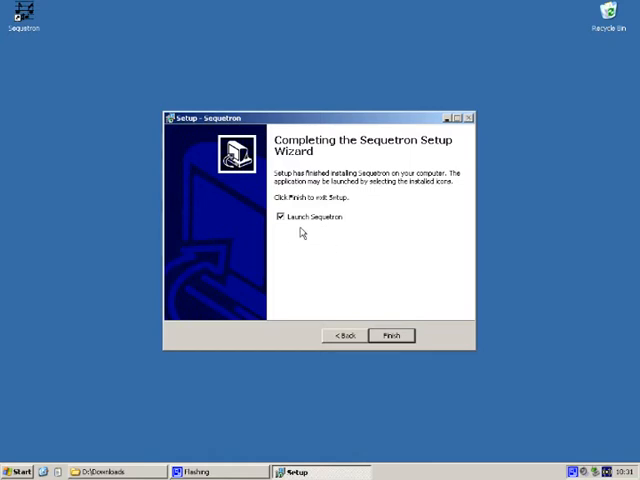
Finish the installer and launch Sequetron for the first time.
{"action": "left_click", "coordinate": [392, 336]}
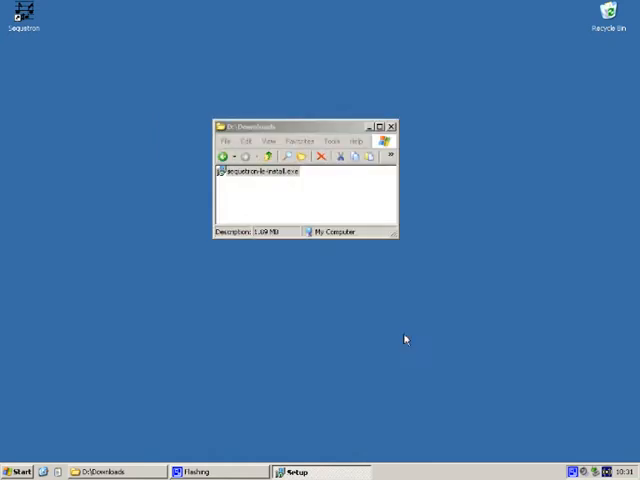
{"action": "double_click", "coordinate": [258, 170]}
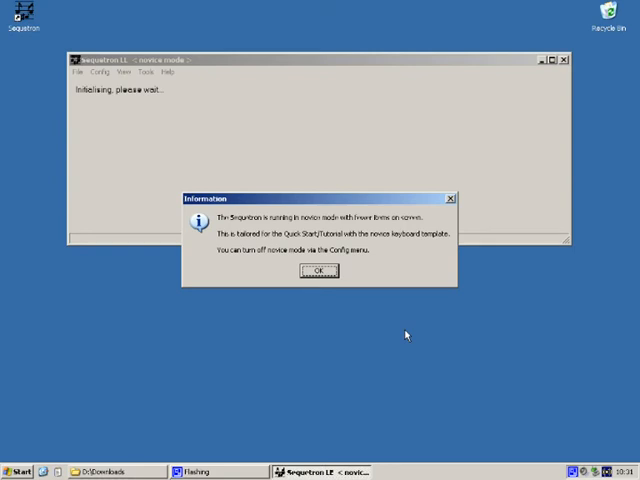
{"action": "mouse_move", "coordinate": [410, 336]}
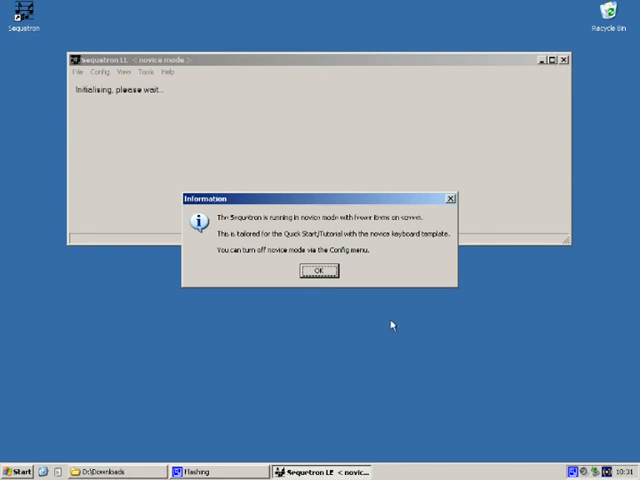
{"action": "mouse_move", "coordinate": [358, 280]}
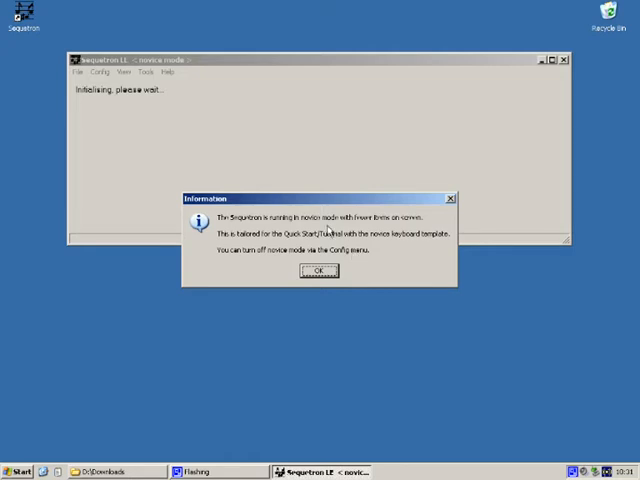
{"action": "mouse_move", "coordinate": [344, 232]}
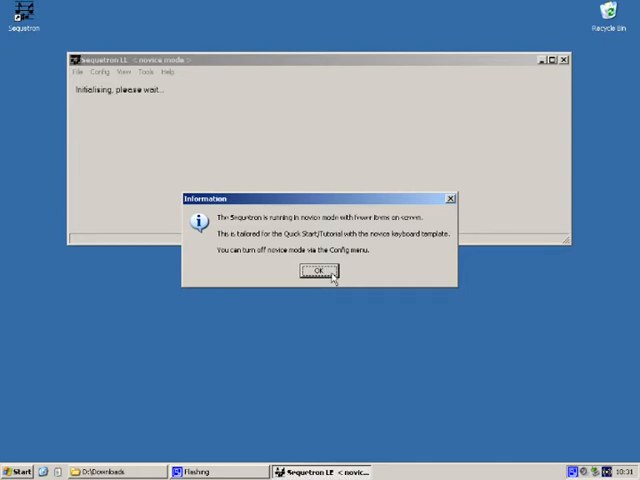
Dismiss the novice-mode notice and briefly show the Config menu over the main sequencer window.
{"action": "left_click", "coordinate": [316, 270]}
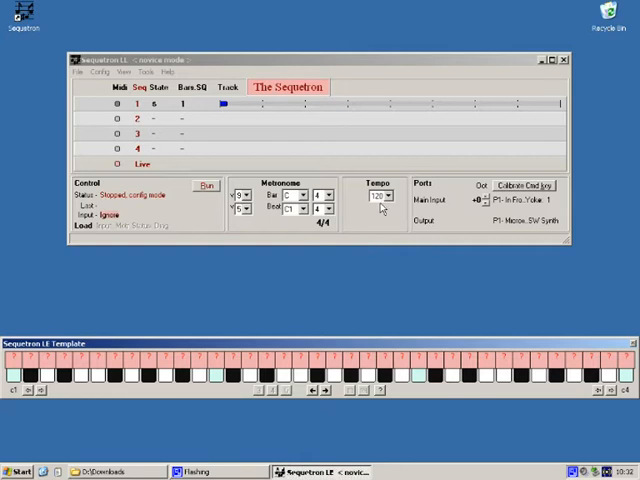
{"action": "mouse_move", "coordinate": [82, 88]}
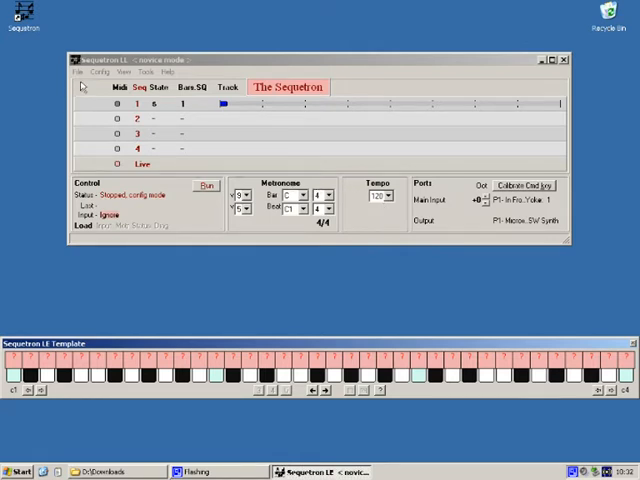
{"action": "left_click", "coordinate": [96, 72]}
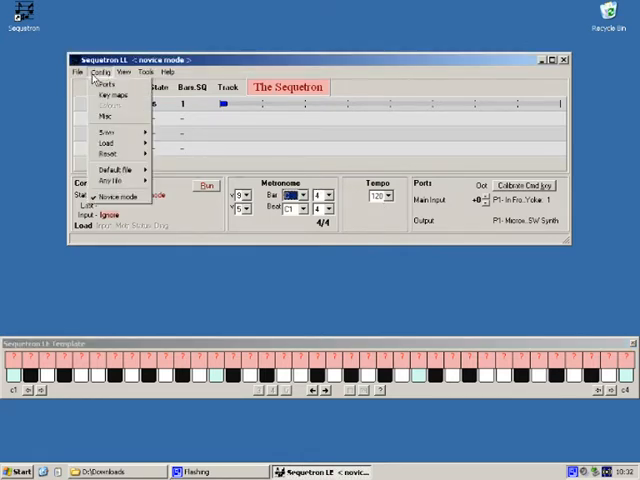
{"action": "left_click", "coordinate": [96, 72]}
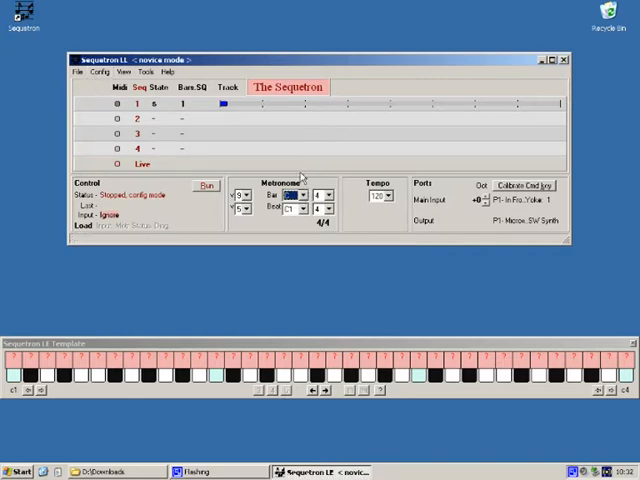
{"action": "mouse_move", "coordinate": [312, 170]}
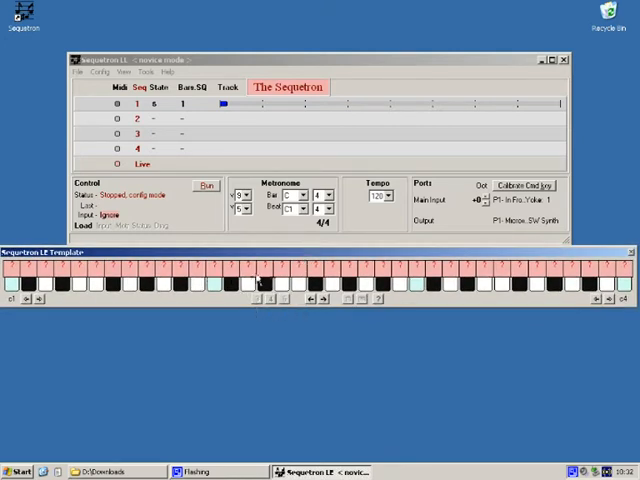
{"action": "mouse_move", "coordinate": [176, 280]}
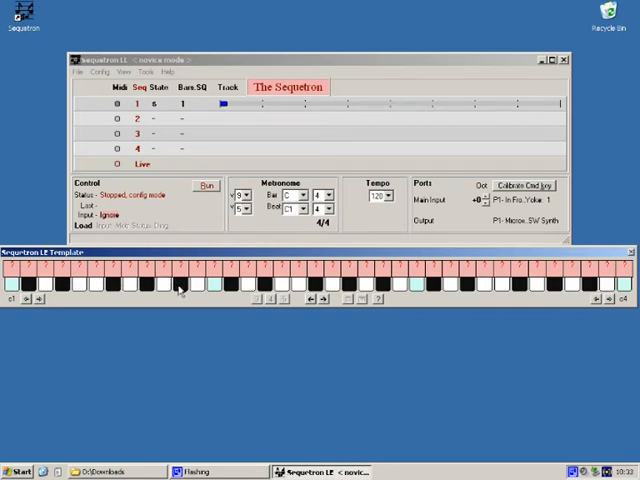
{"action": "mouse_move", "coordinate": [260, 288]}
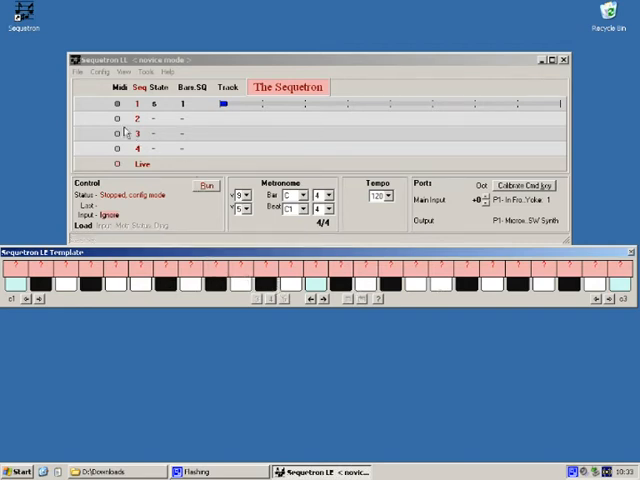
{"action": "left_click", "coordinate": [124, 72]}
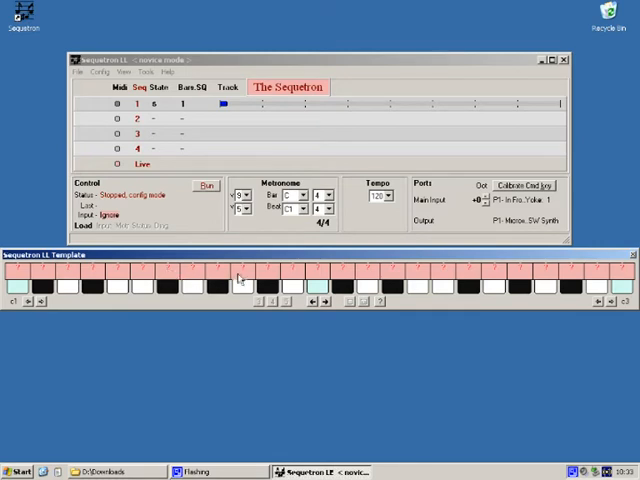
{"action": "mouse_move", "coordinate": [250, 276]}
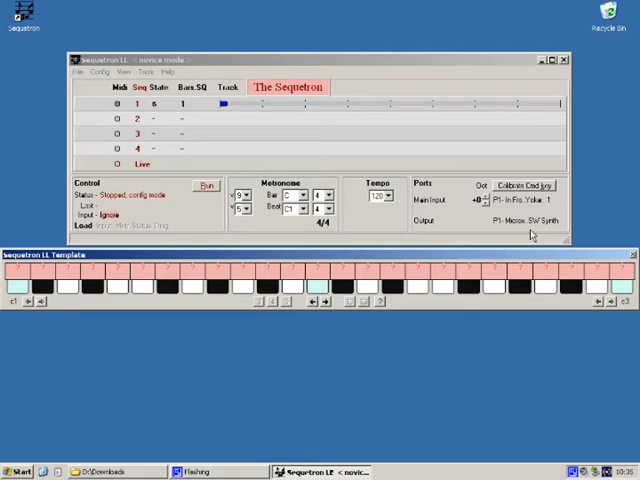
{"action": "mouse_move", "coordinate": [532, 232]}
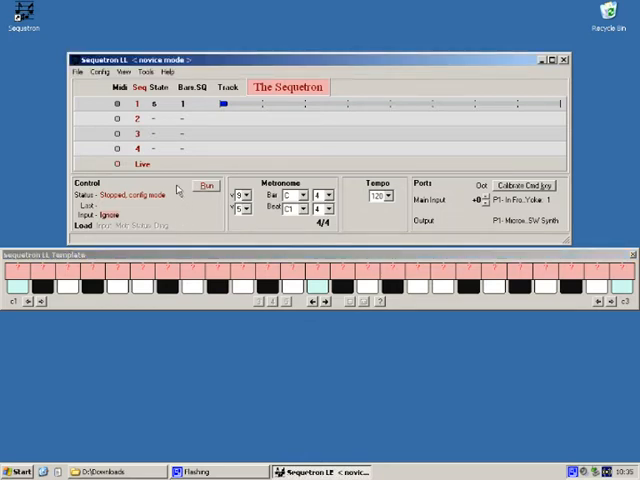
{"action": "left_click", "coordinate": [206, 186]}
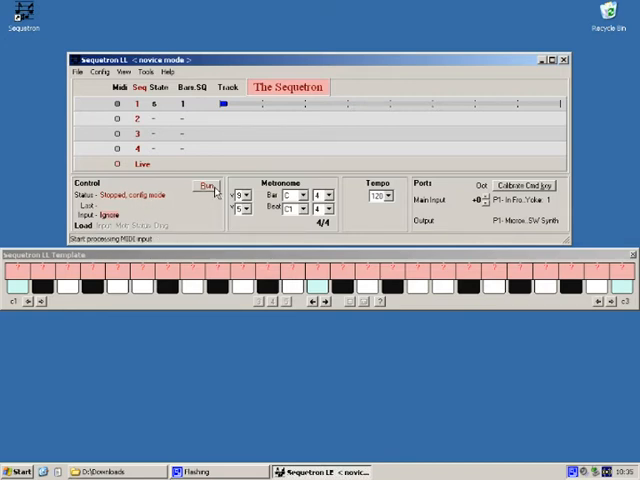
{"action": "left_click", "coordinate": [204, 184]}
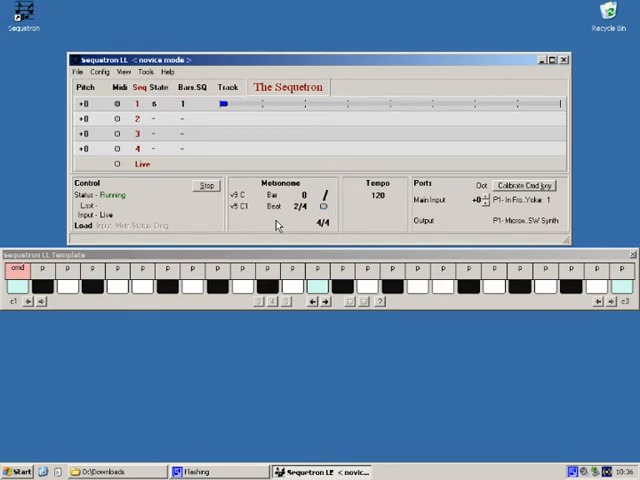
{"action": "mouse_move", "coordinate": [280, 228]}
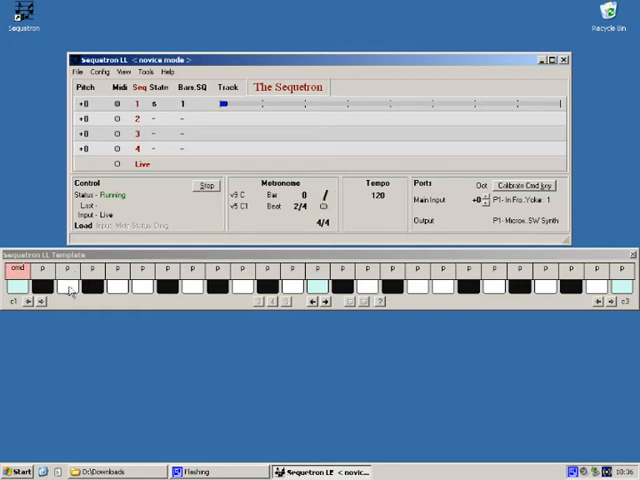
{"action": "left_click", "coordinate": [92, 284]}
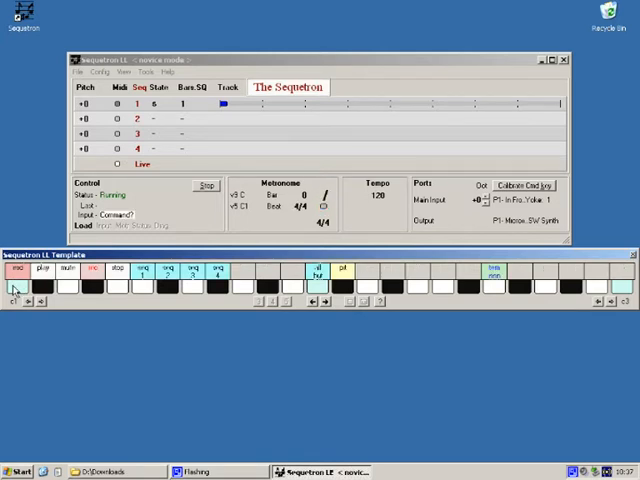
{"action": "left_click", "coordinate": [16, 276]}
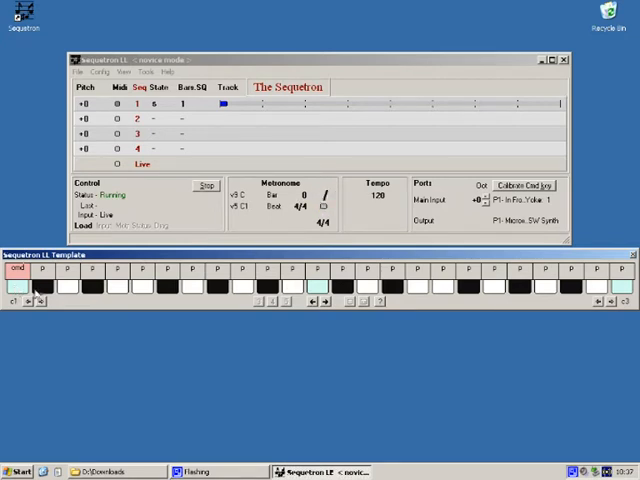
{"action": "left_click", "coordinate": [110, 284]}
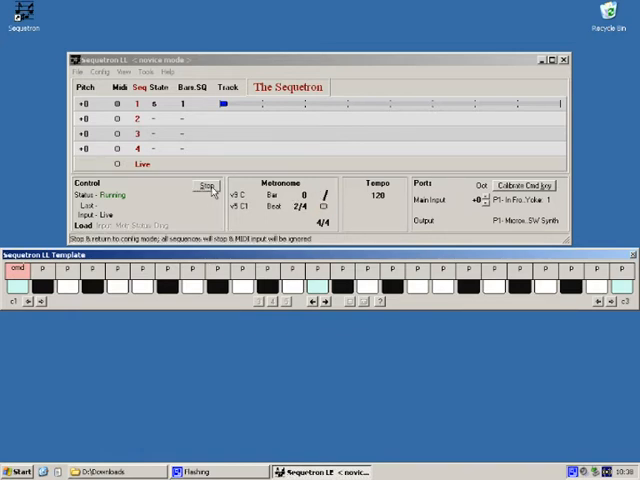
Stop MIDI processing, confirm returning to config mode, and bring up the port allocation screen.
{"action": "left_click", "coordinate": [204, 188]}
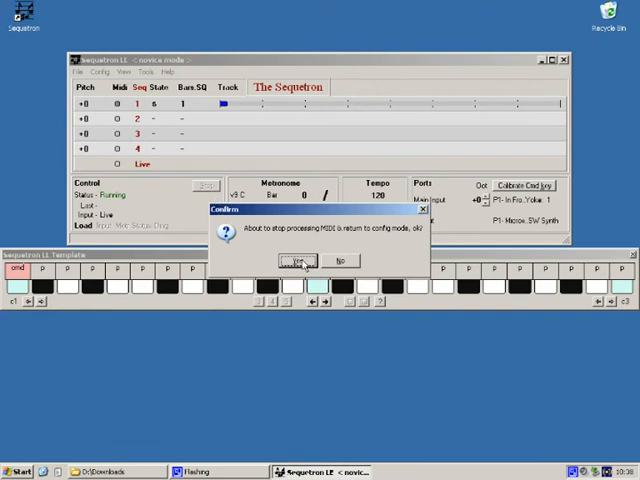
{"action": "left_click", "coordinate": [292, 260]}
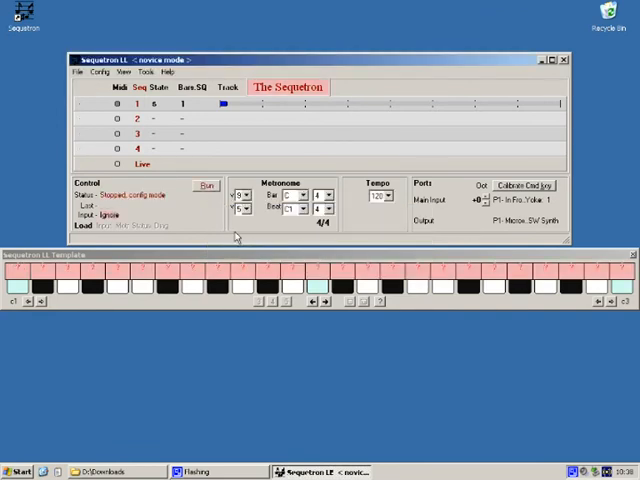
{"action": "left_click", "coordinate": [96, 72]}
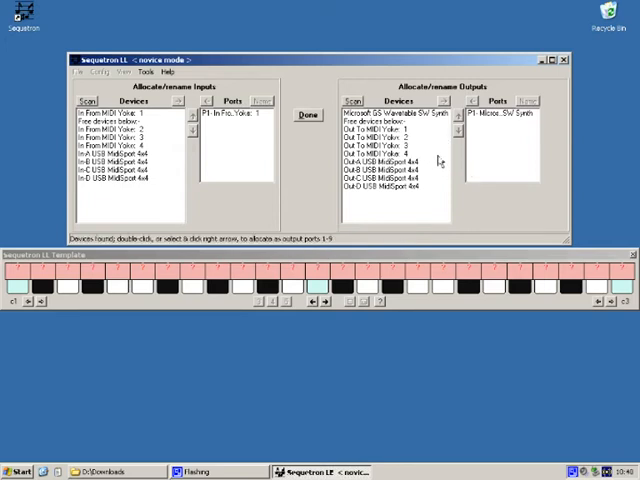
{"action": "mouse_move", "coordinate": [428, 148]}
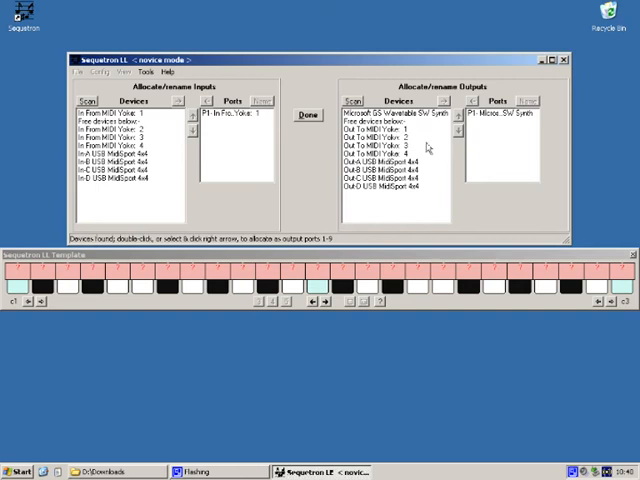
{"action": "mouse_move", "coordinate": [424, 148]}
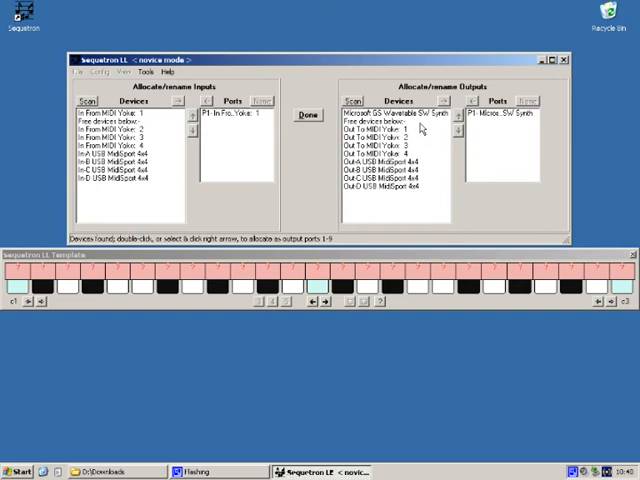
{"action": "mouse_move", "coordinate": [420, 192]}
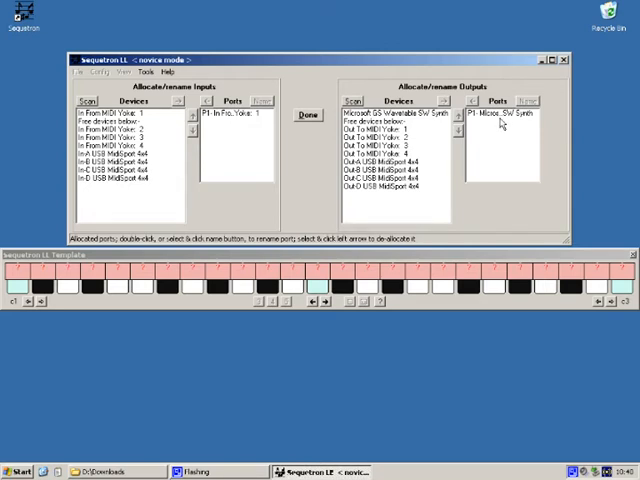
{"action": "mouse_move", "coordinate": [500, 132]}
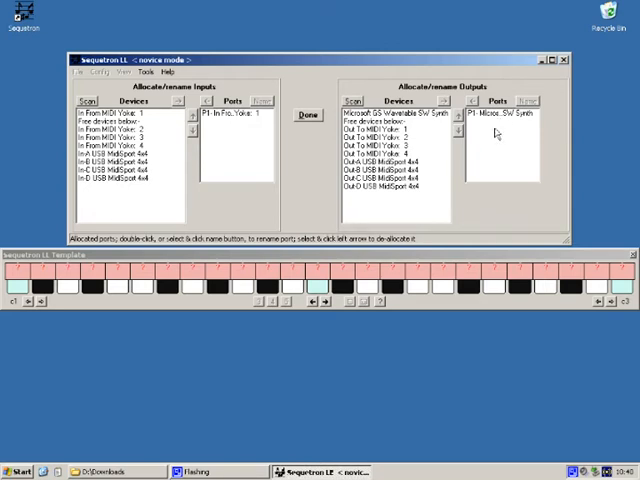
Review output devices, keep Microsoft SW Synth as output port 1, and finish port allocation.
{"action": "left_click", "coordinate": [400, 162]}
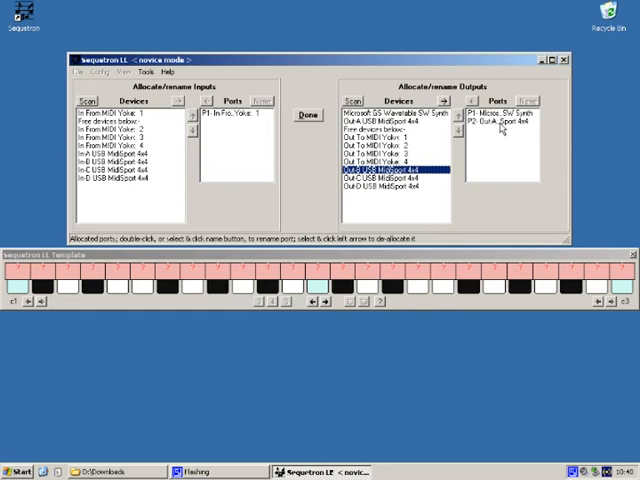
{"action": "mouse_move", "coordinate": [500, 136]}
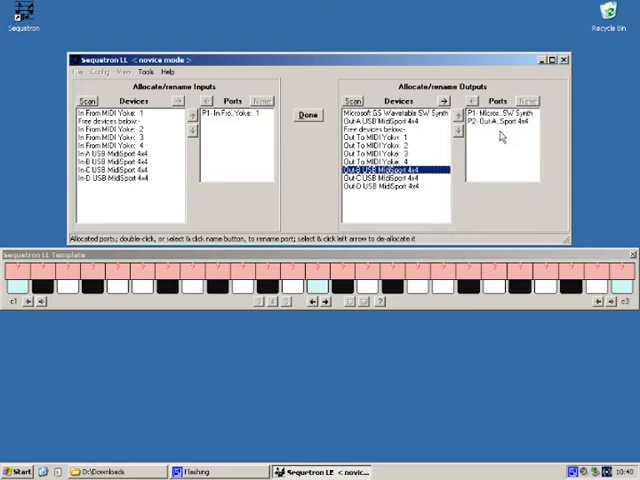
{"action": "mouse_move", "coordinate": [504, 136]}
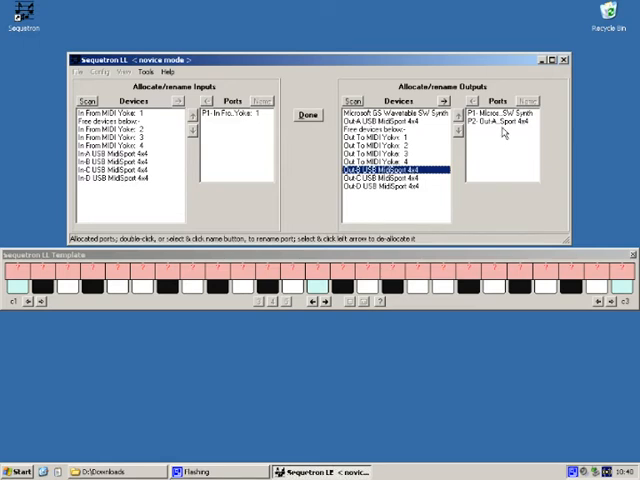
{"action": "left_click", "coordinate": [504, 126]}
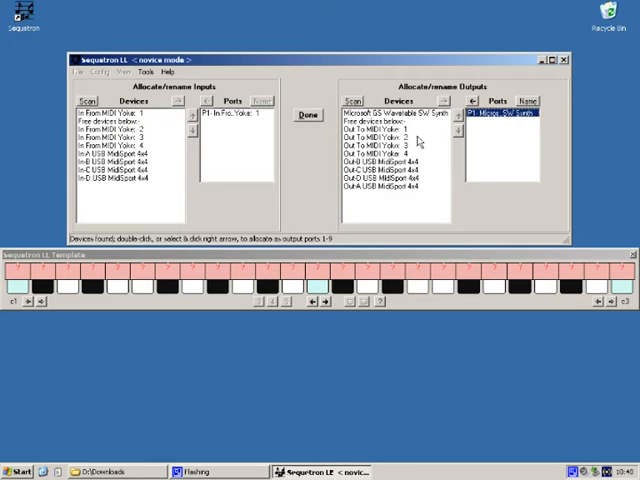
{"action": "left_click", "coordinate": [306, 116]}
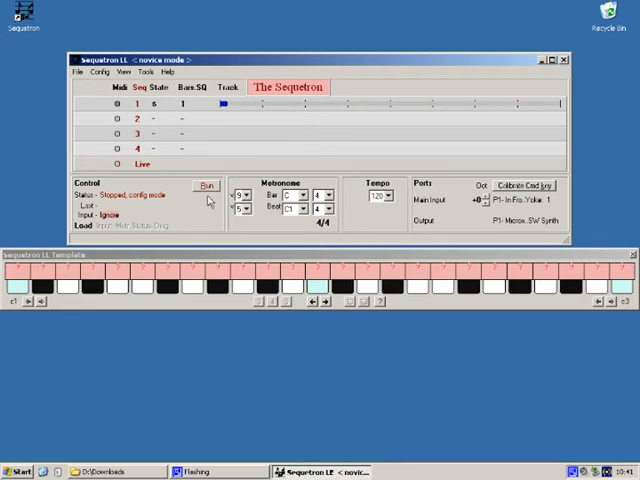
Run MIDI processing again and save the configuration to the default auto-run cfg file, confirming the prompt.
{"action": "left_click", "coordinate": [206, 186]}
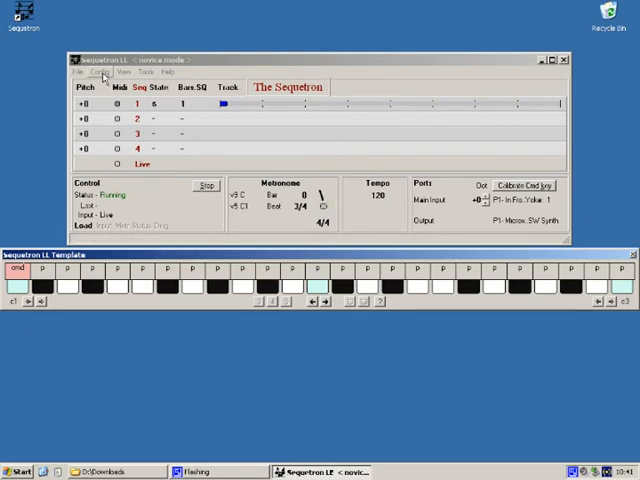
{"action": "left_click", "coordinate": [104, 72]}
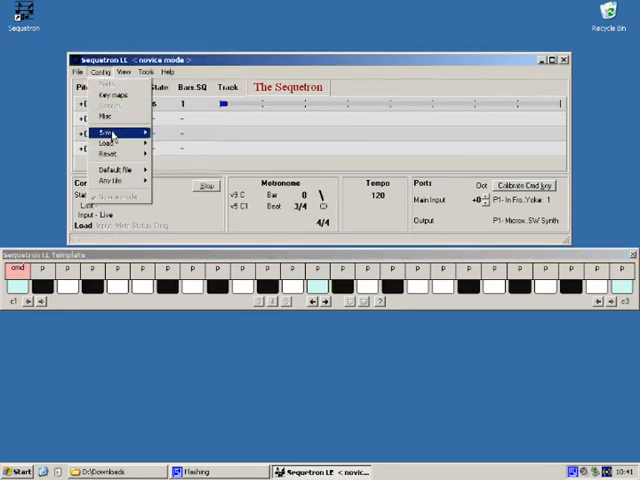
{"action": "mouse_move", "coordinate": [104, 132]}
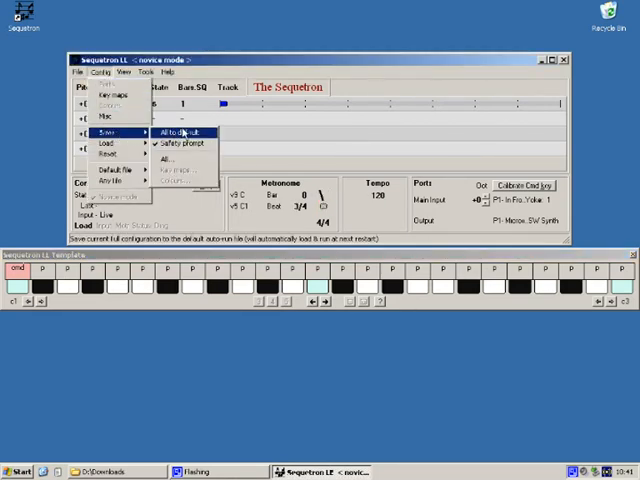
{"action": "left_click", "coordinate": [176, 132]}
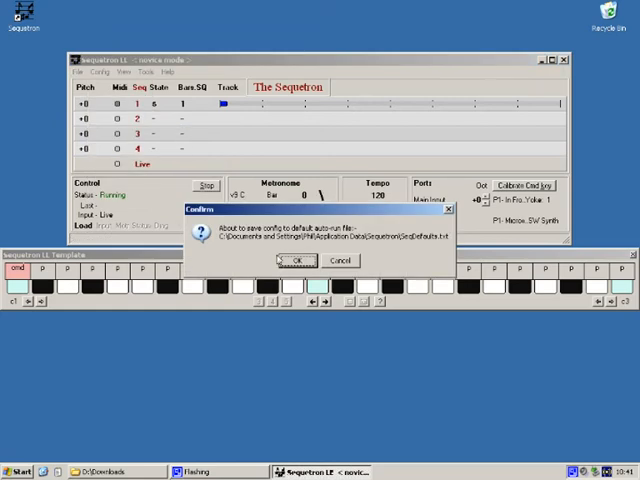
{"action": "left_click", "coordinate": [294, 260]}
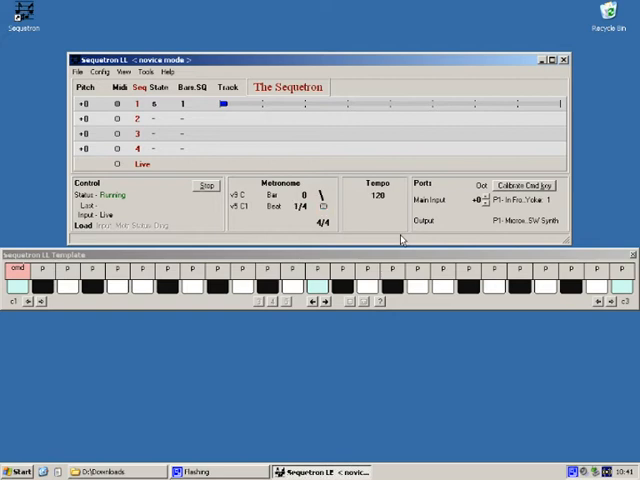
{"action": "mouse_move", "coordinate": [560, 80]}
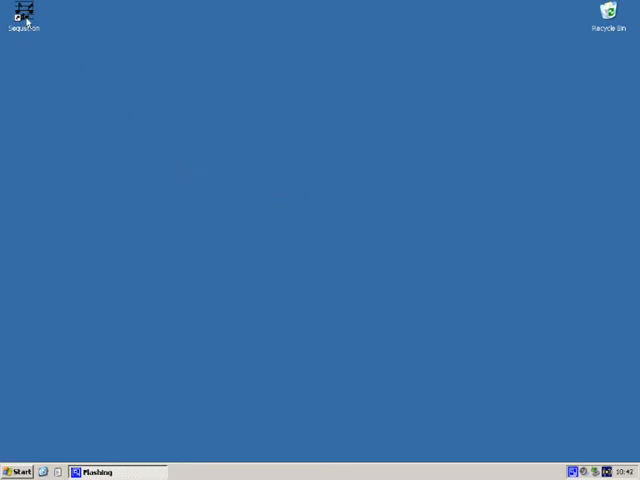
{"action": "mouse_move", "coordinate": [26, 20]}
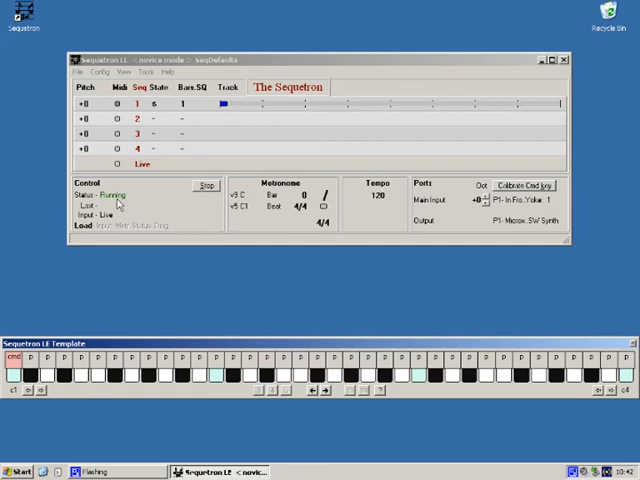
{"action": "mouse_move", "coordinate": [324, 238]}
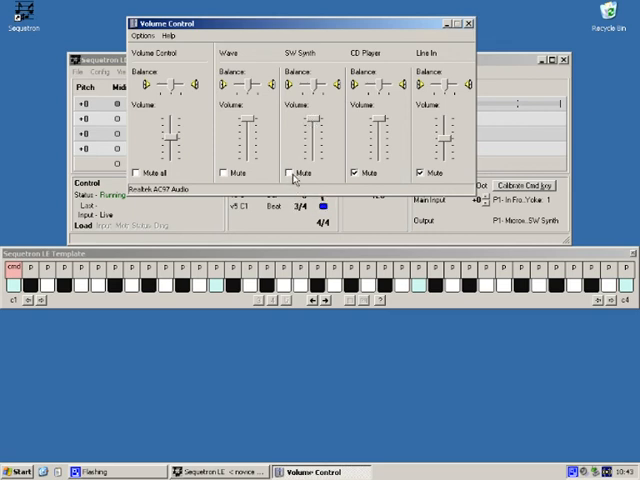
Toggle the SW Synth Mute box off and on to leave it unmuted, then close Volume Control.
{"action": "left_click", "coordinate": [358, 174]}
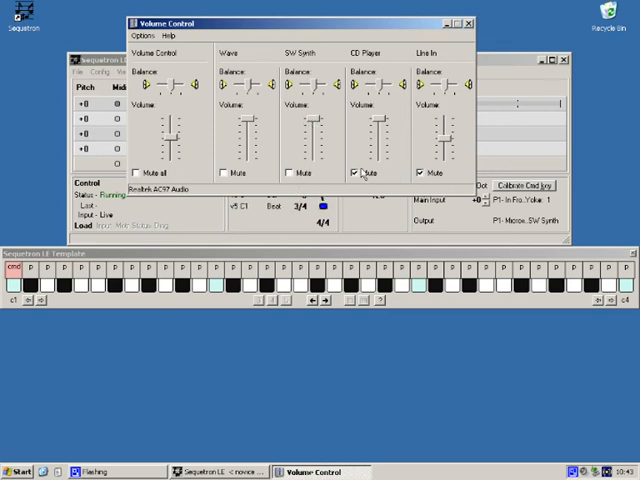
{"action": "left_click", "coordinate": [360, 172]}
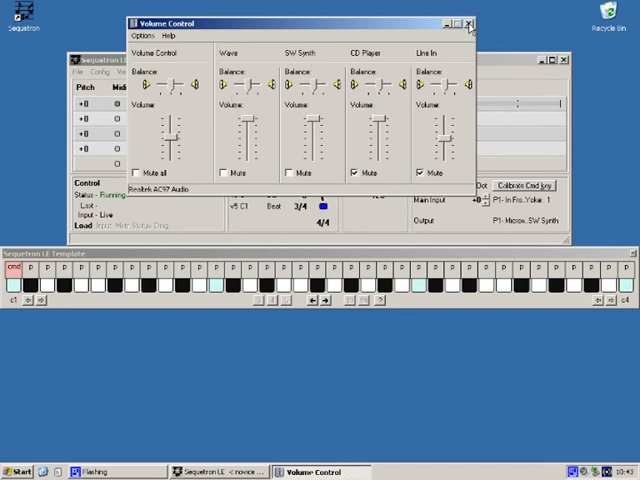
{"action": "left_click", "coordinate": [468, 22]}
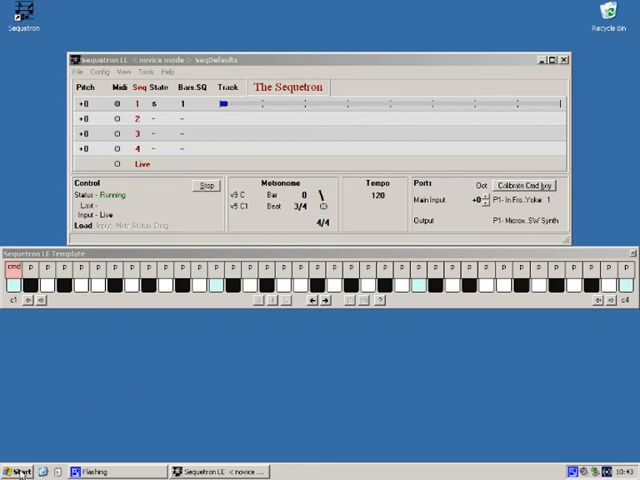
Check the Sounds and Audio Devices volume and default MIDI device settings and close them back to Sequetron.
{"action": "left_click", "coordinate": [16, 472]}
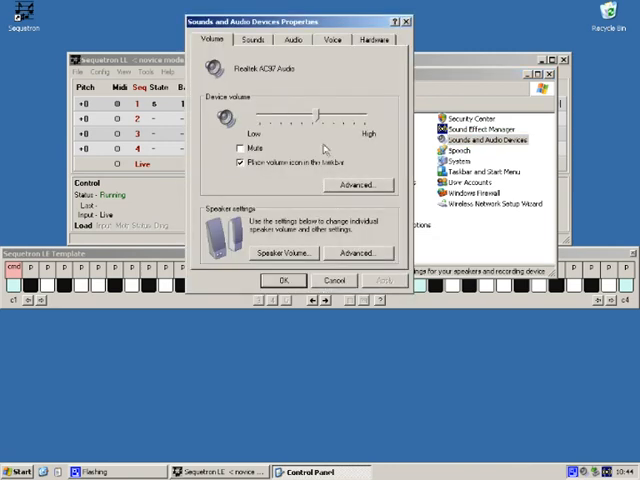
{"action": "mouse_move", "coordinate": [344, 84]}
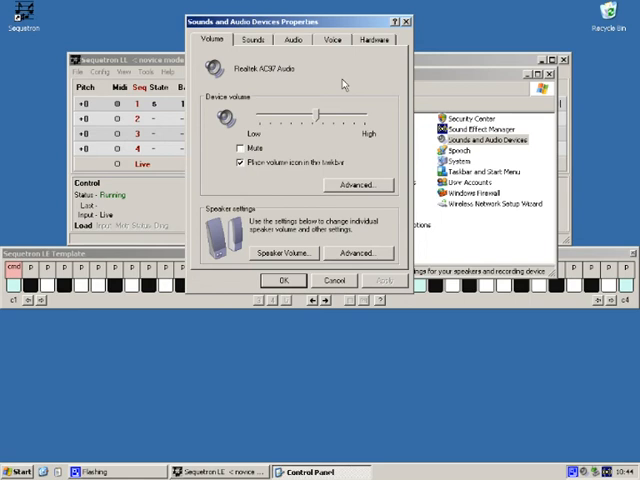
{"action": "mouse_move", "coordinate": [344, 84]}
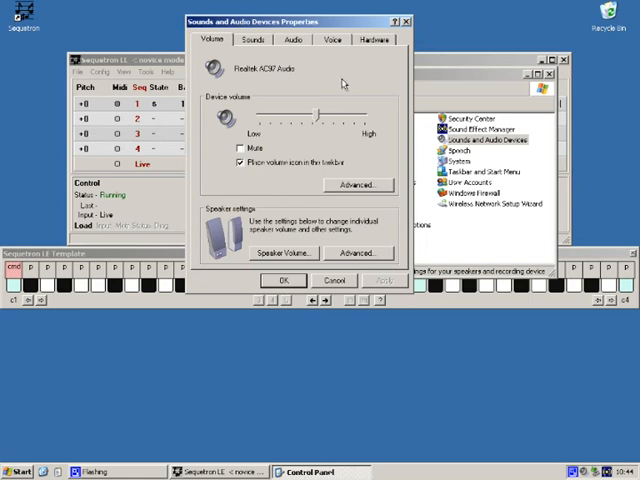
{"action": "mouse_move", "coordinate": [338, 80]}
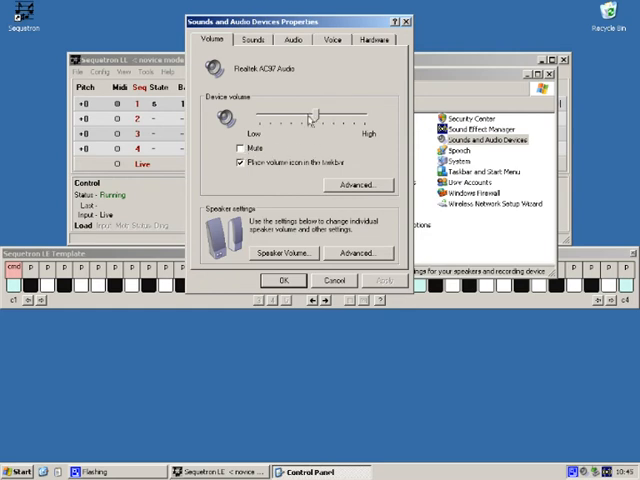
{"action": "left_click", "coordinate": [292, 40]}
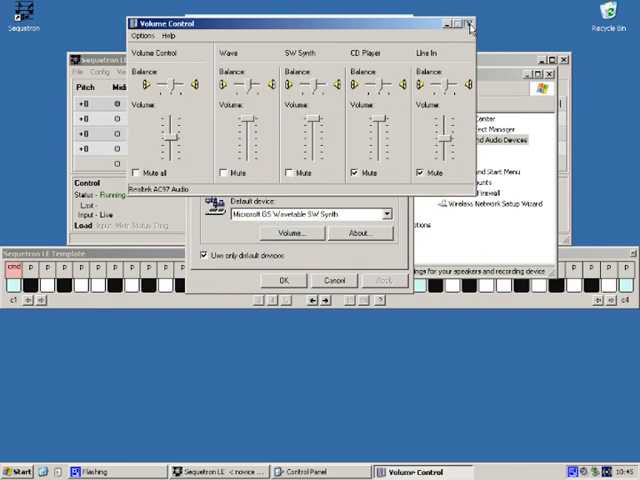
{"action": "left_click", "coordinate": [472, 24]}
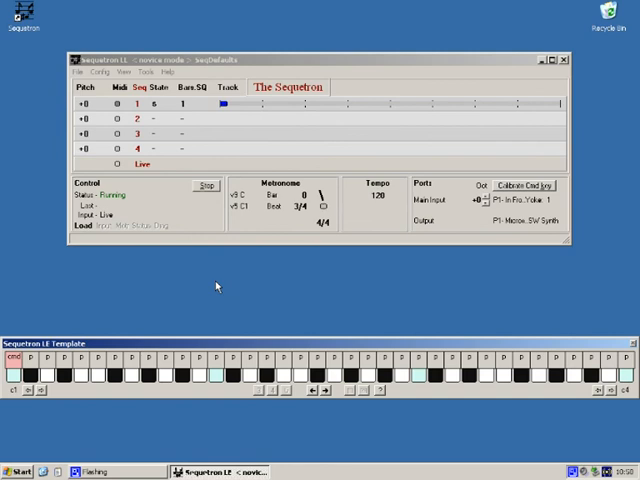
{"action": "mouse_move", "coordinate": [236, 288]}
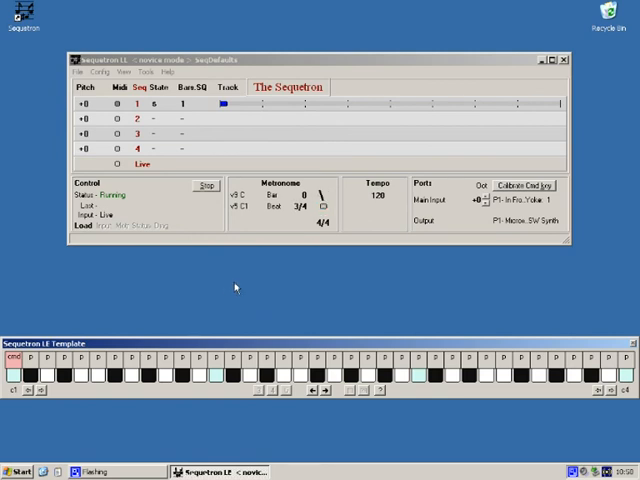
{"action": "mouse_move", "coordinate": [226, 278]}
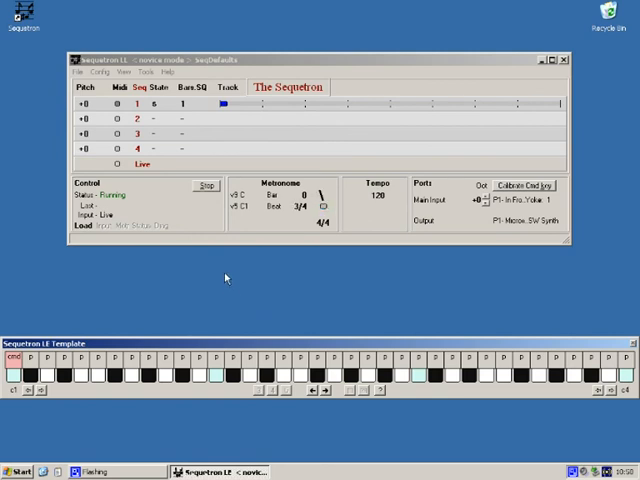
{"action": "mouse_move", "coordinate": [244, 288]}
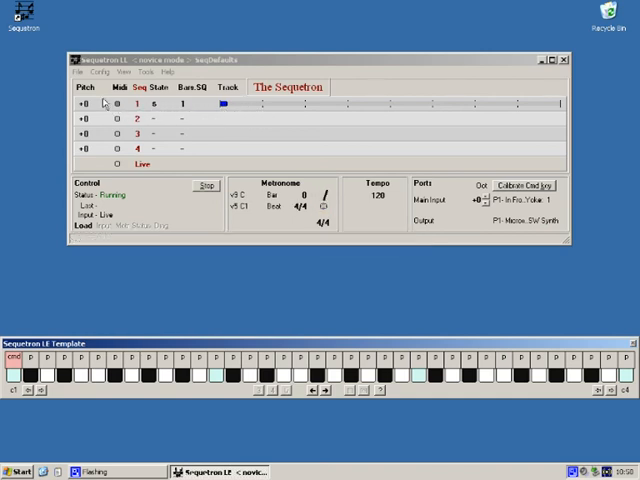
Save the current song as a MIDI file named test in the Sequetron folder.
{"action": "left_click", "coordinate": [78, 72]}
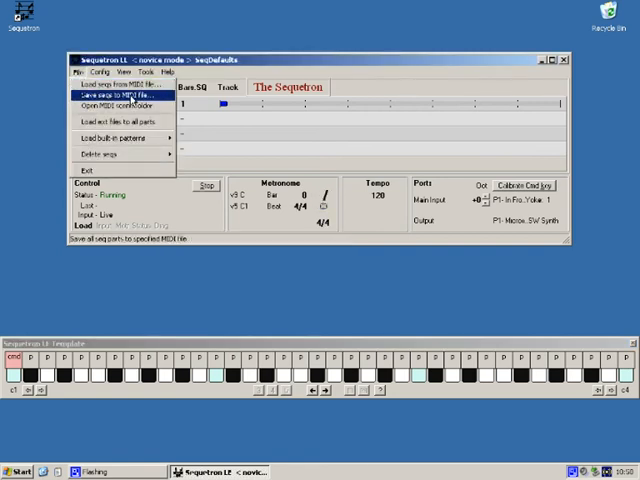
{"action": "left_click", "coordinate": [112, 96]}
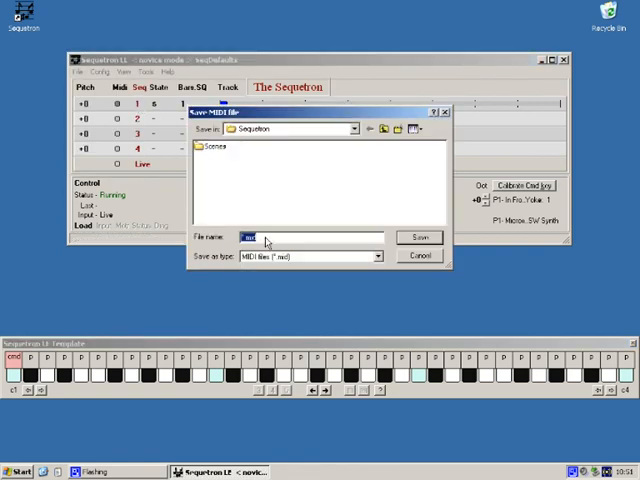
{"action": "type", "text": "test"}
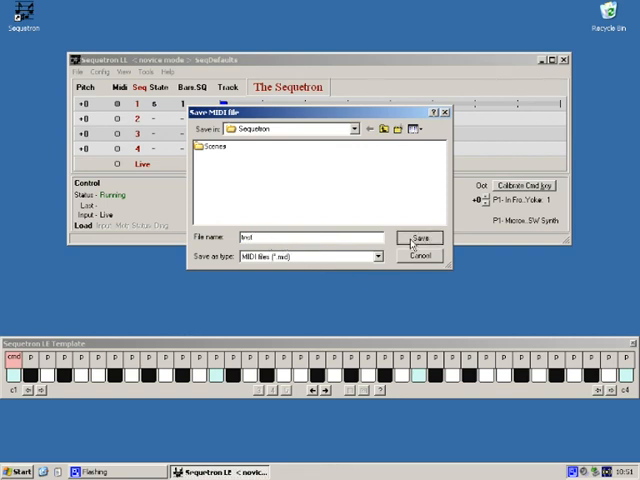
{"action": "left_click", "coordinate": [420, 238]}
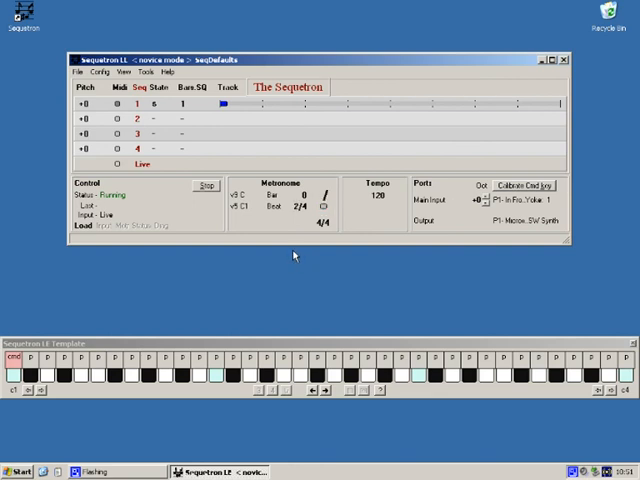
{"action": "mouse_move", "coordinate": [38, 56]}
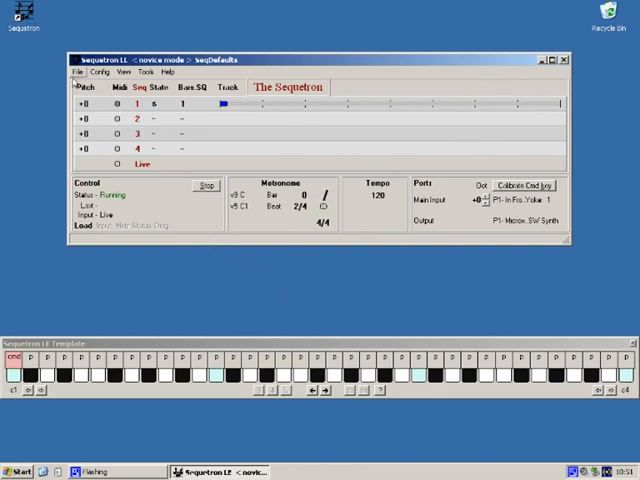
Show the MIDI working folder in Windows Explorer with the saved test file.
{"action": "left_click", "coordinate": [76, 72]}
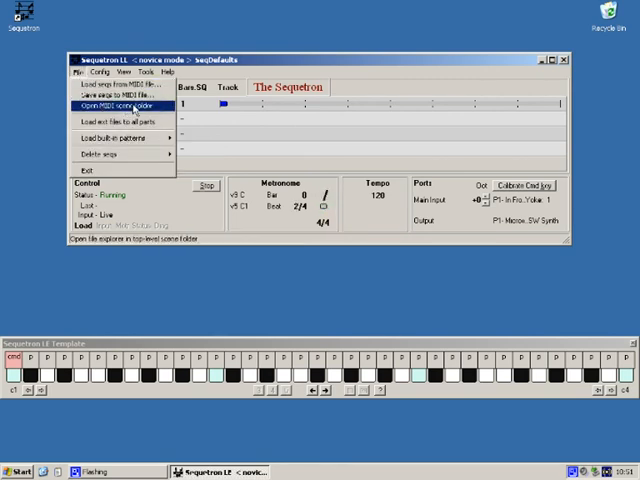
{"action": "left_click", "coordinate": [110, 102]}
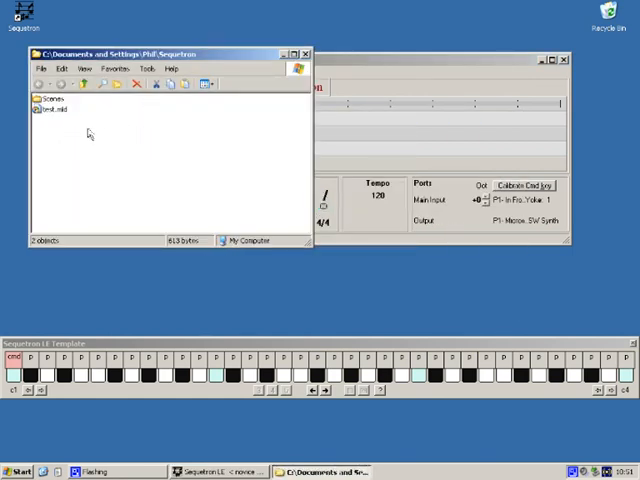
{"action": "mouse_move", "coordinate": [52, 120]}
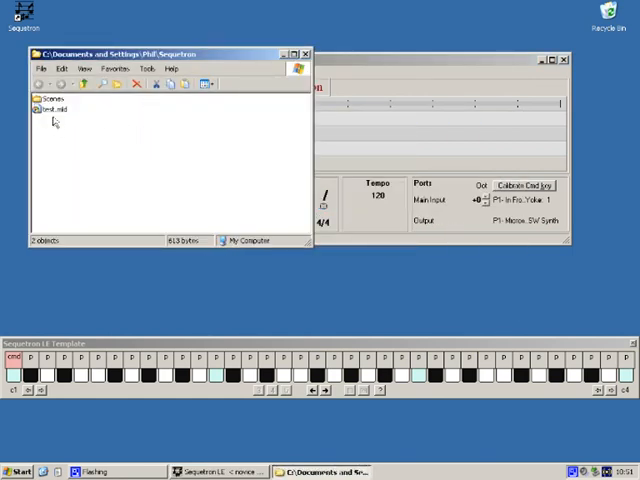
{"action": "mouse_move", "coordinate": [42, 120]}
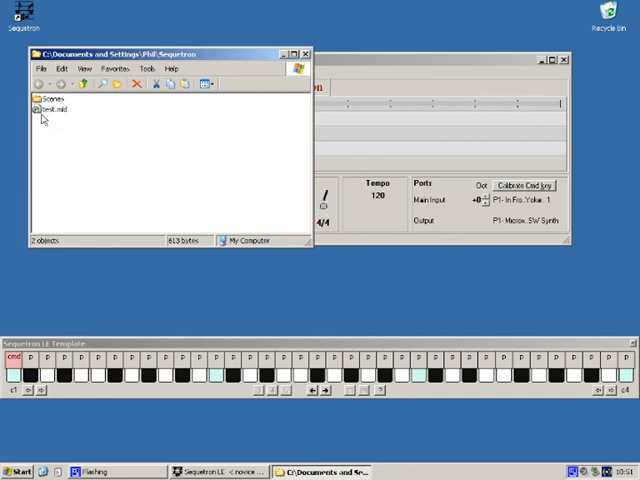
{"action": "mouse_move", "coordinate": [284, 122]}
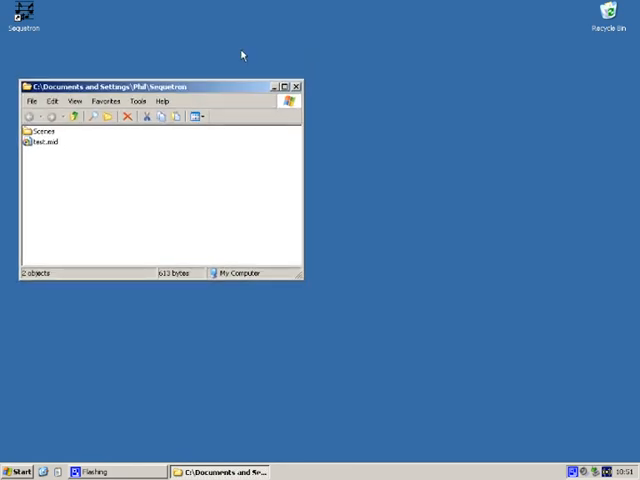
{"action": "mouse_move", "coordinate": [46, 160]}
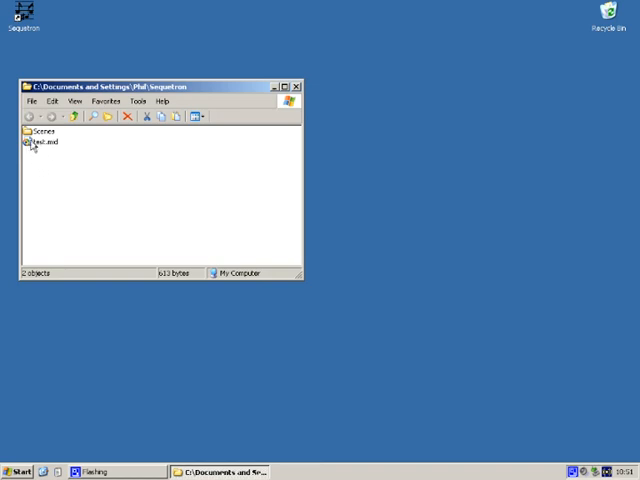
Play test.mid in Windows Media Player and close the player.
{"action": "double_click", "coordinate": [46, 142]}
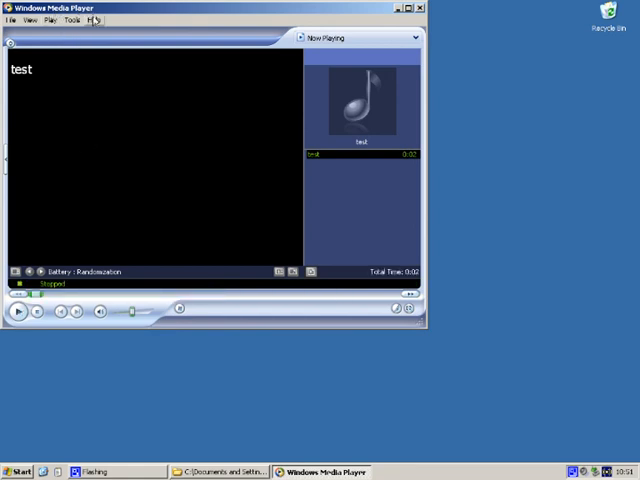
{"action": "mouse_move", "coordinate": [106, 114]}
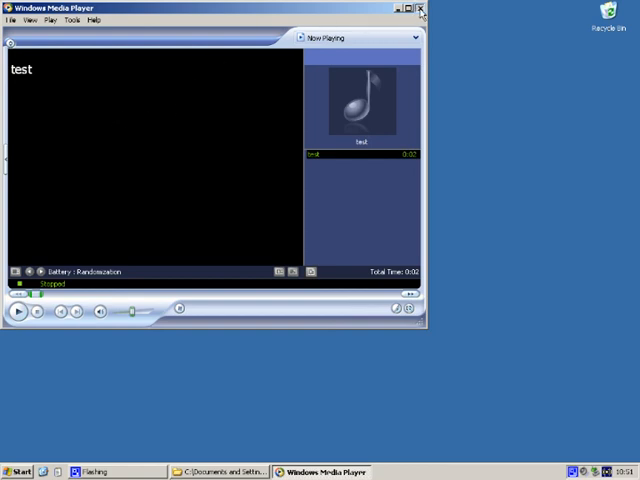
{"action": "left_click", "coordinate": [420, 8]}
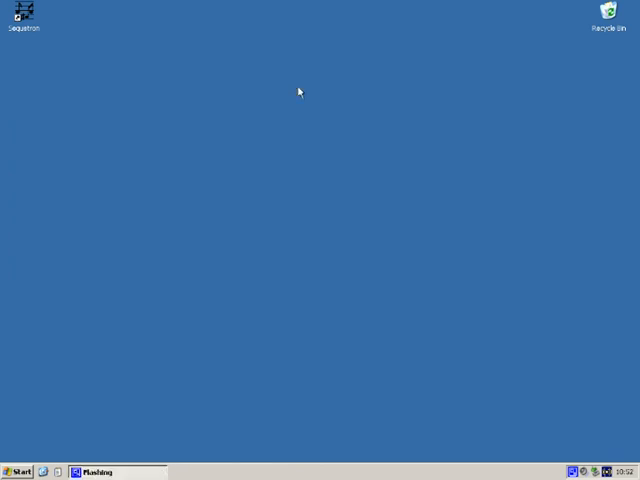
{"action": "mouse_move", "coordinate": [280, 212]}
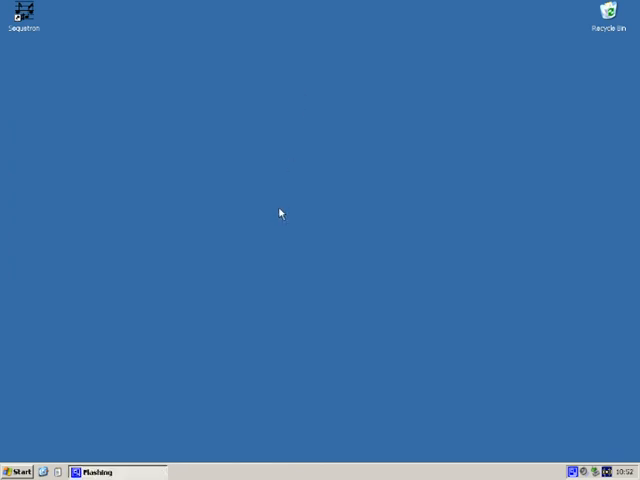